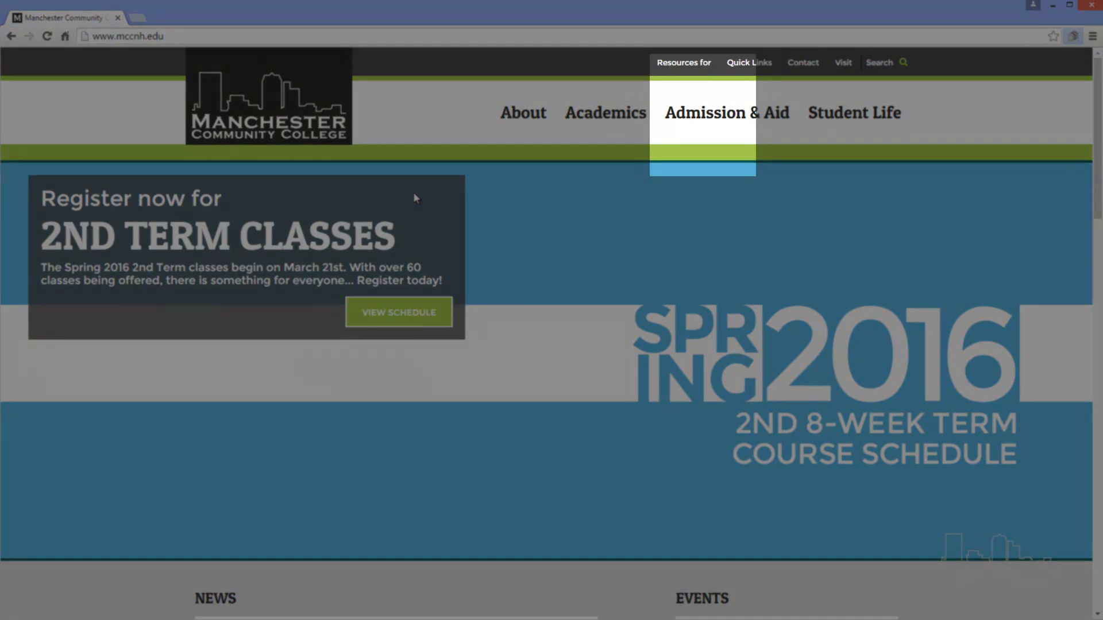
# Go to the Current Students resources and reach the account setup guide
pyautogui.click(683, 62)
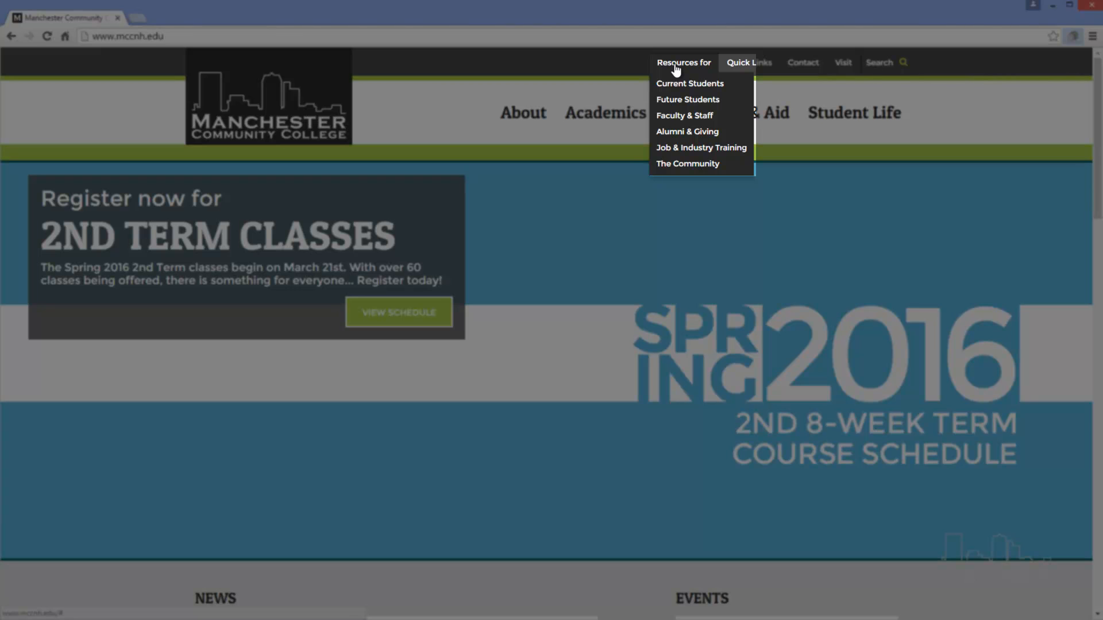
pyautogui.click(690, 83)
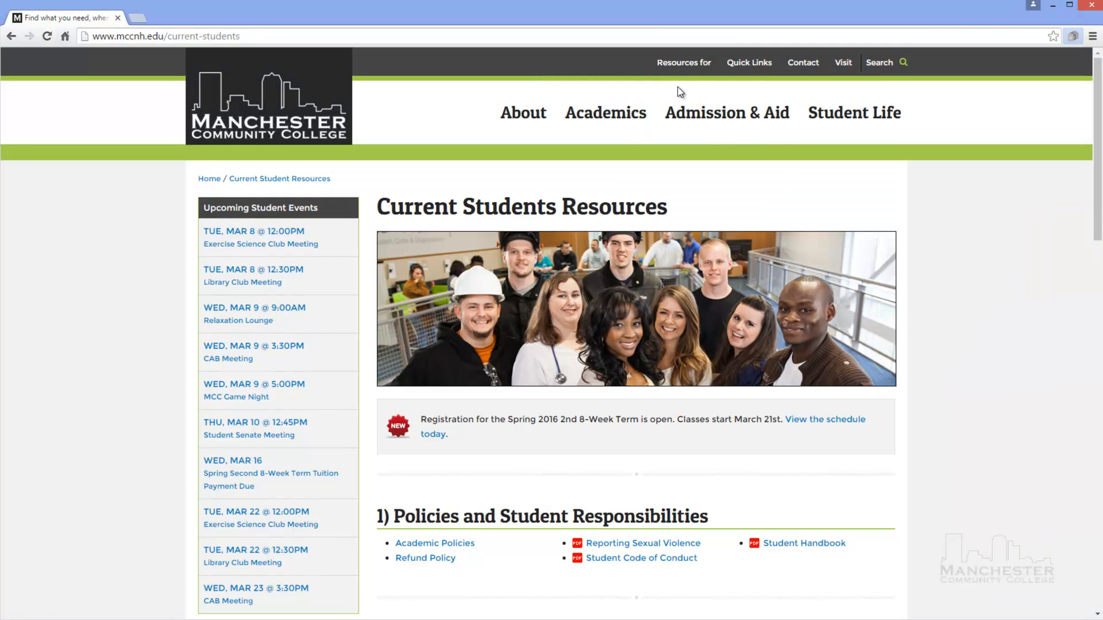
pyautogui.scroll(-3)
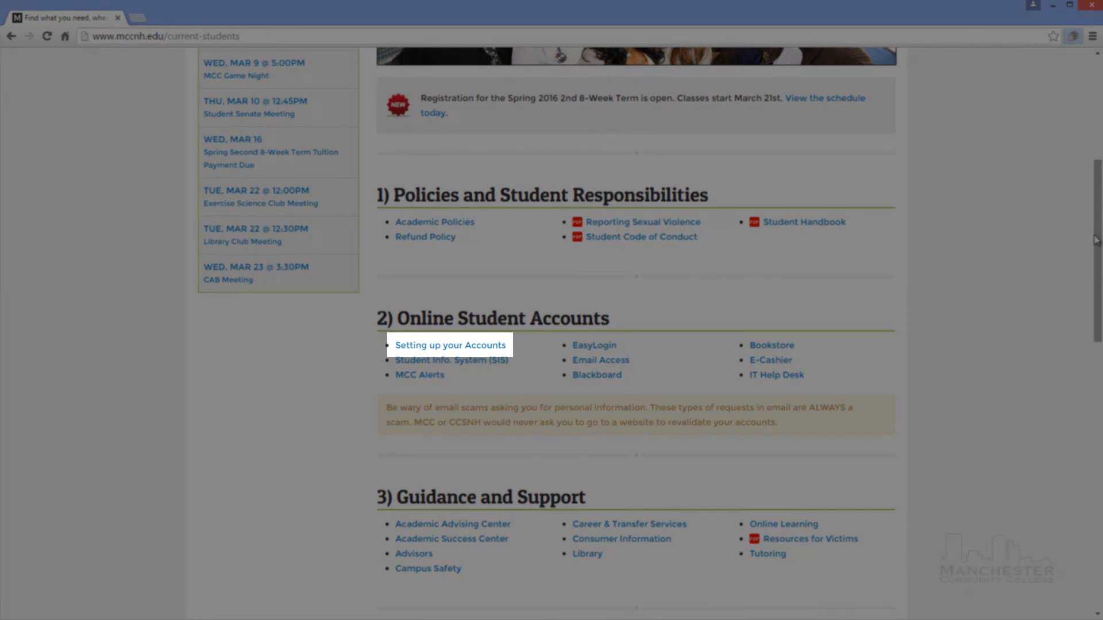
pyautogui.click(451, 344)
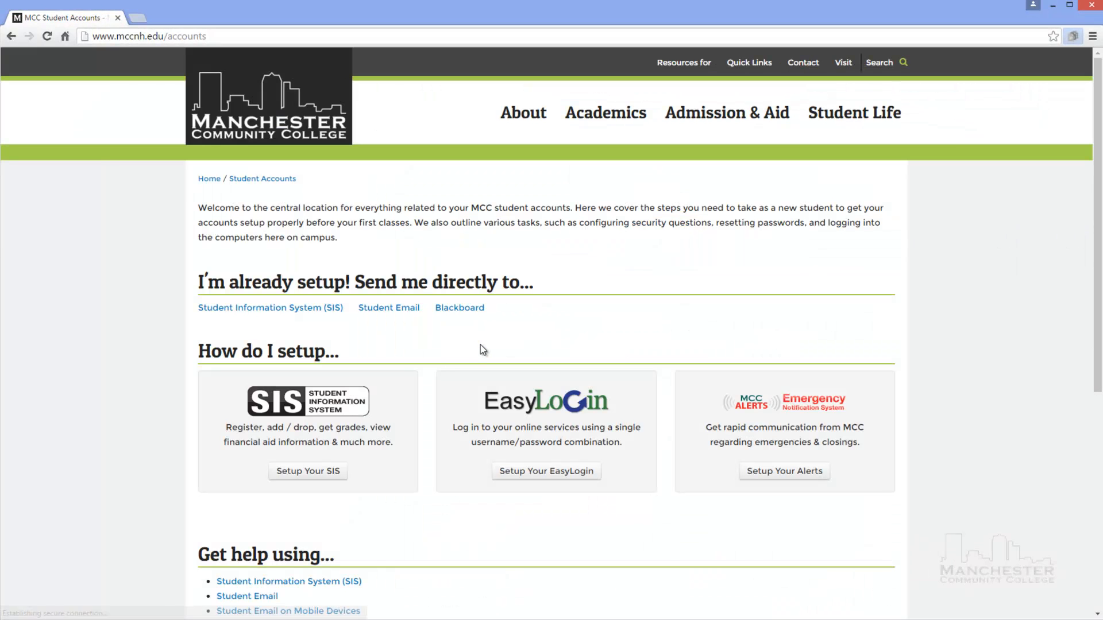
# Bring up the Setup Your SIS page showing the first-time login steps
pyautogui.click(308, 471)
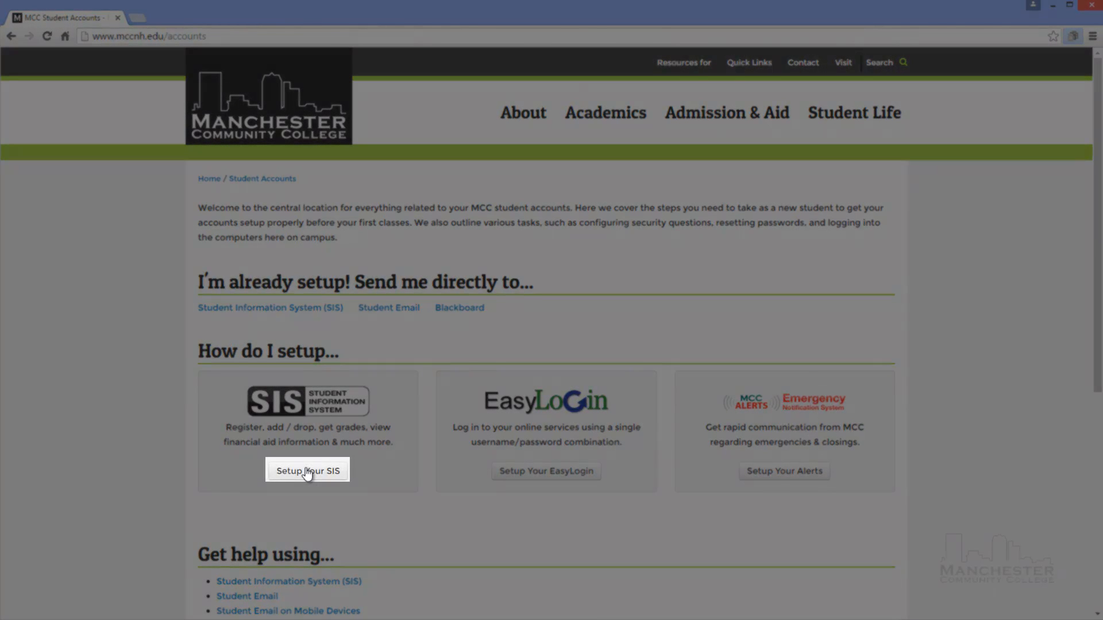
pyautogui.click(308, 471)
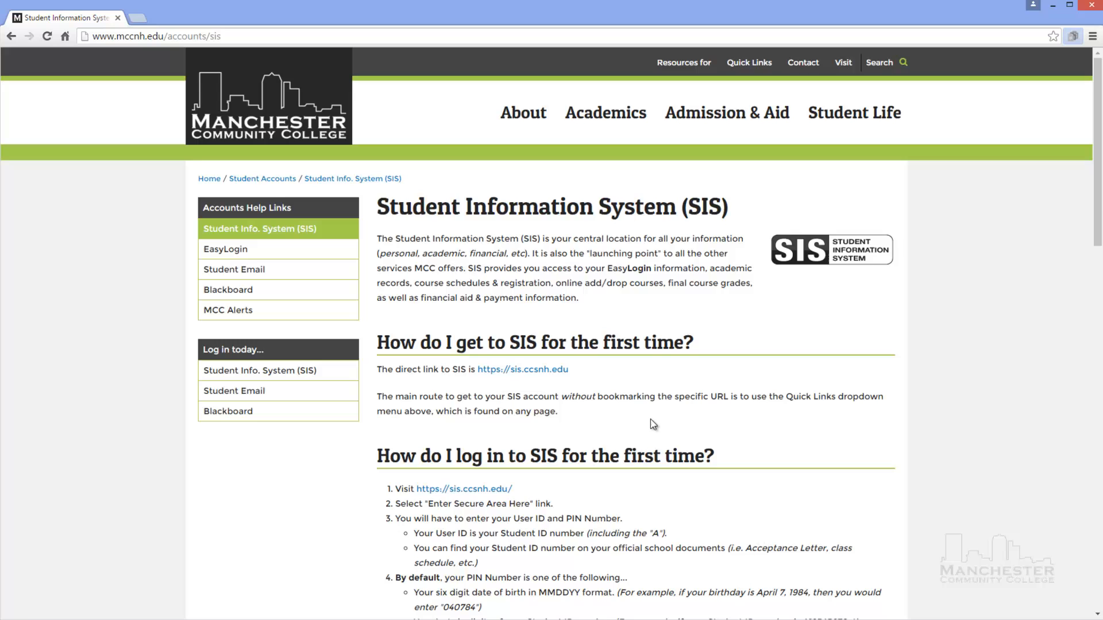
pyautogui.scroll(-3)
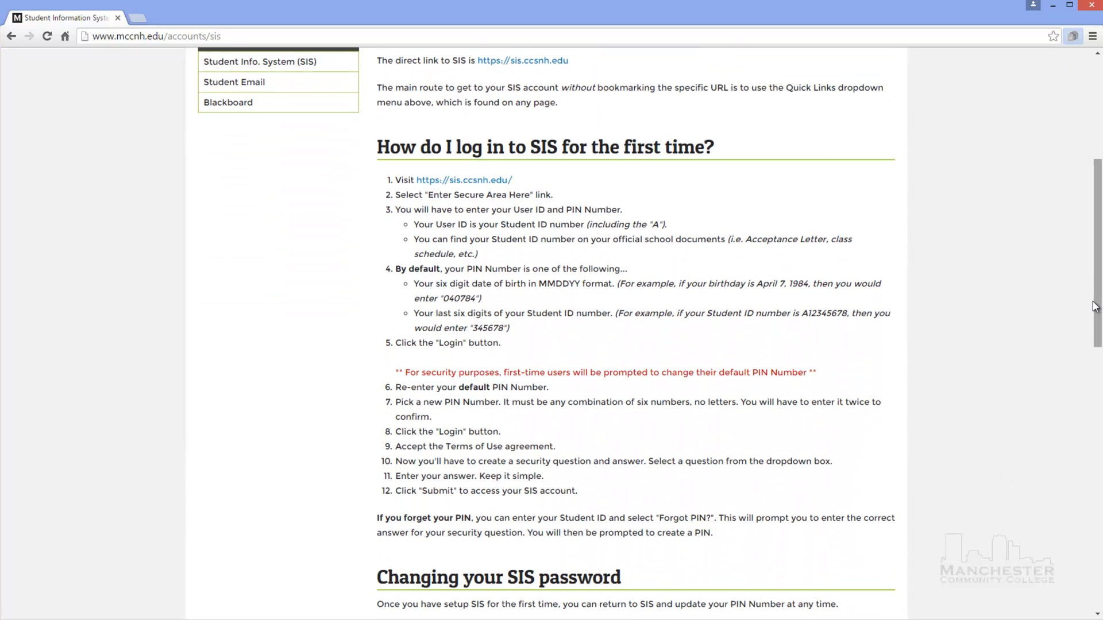
pyautogui.moveTo(1087, 306)
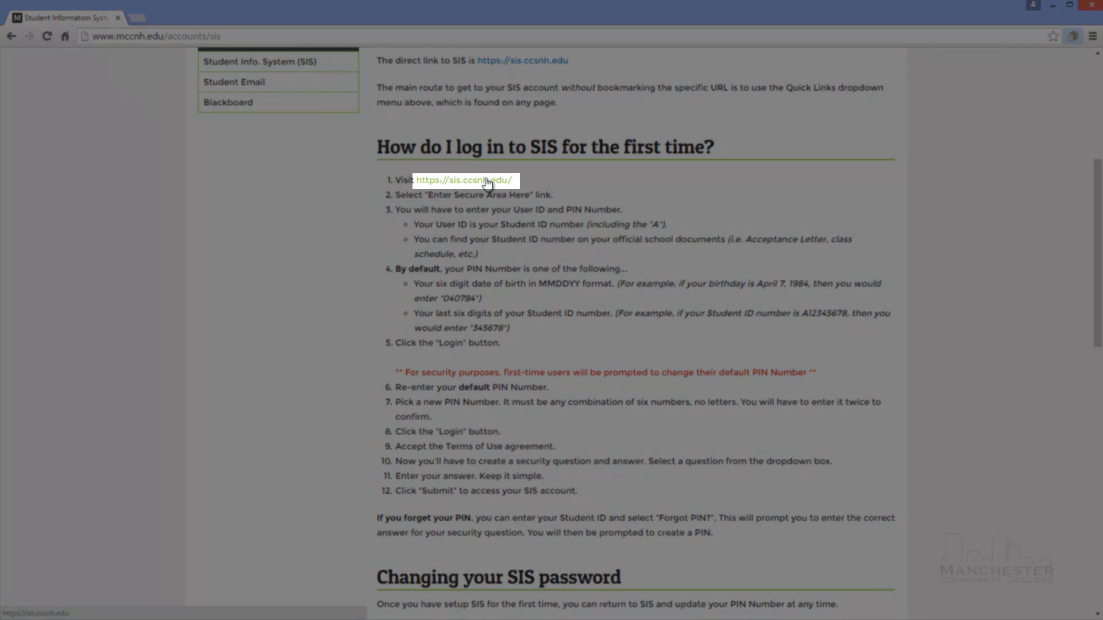
pyautogui.click(464, 180)
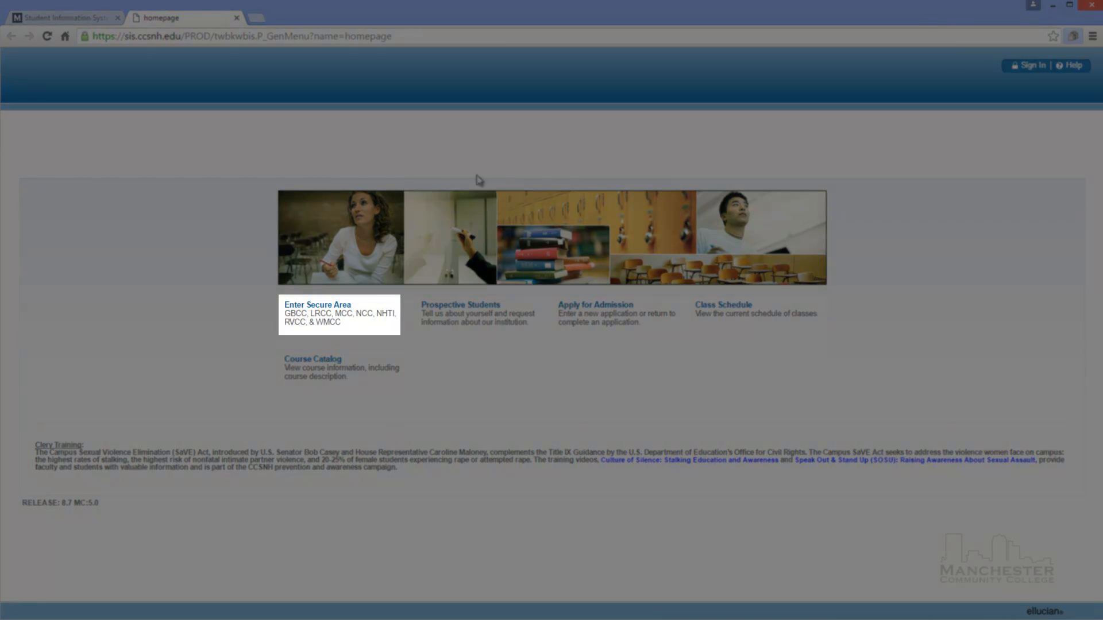
pyautogui.click(317, 305)
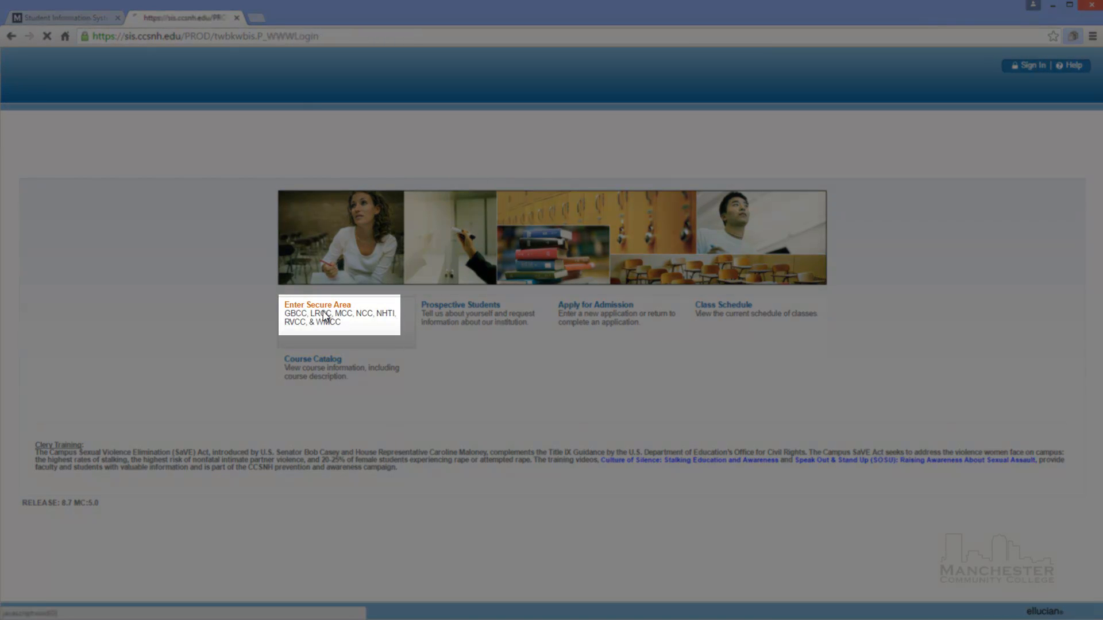
pyautogui.click(317, 304)
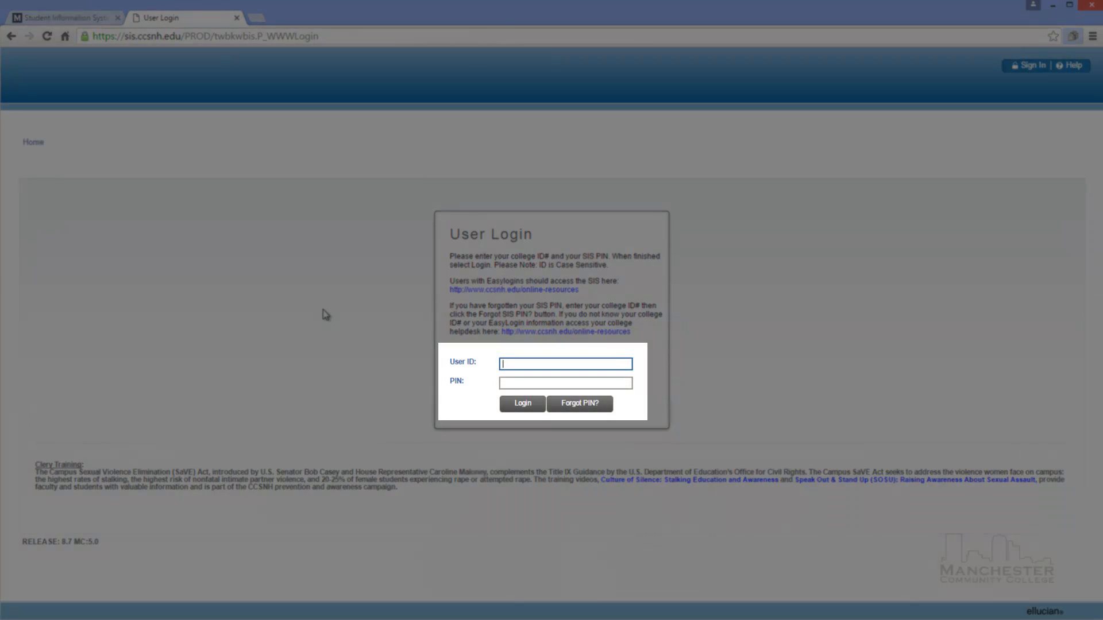
pyautogui.write('A00547088')
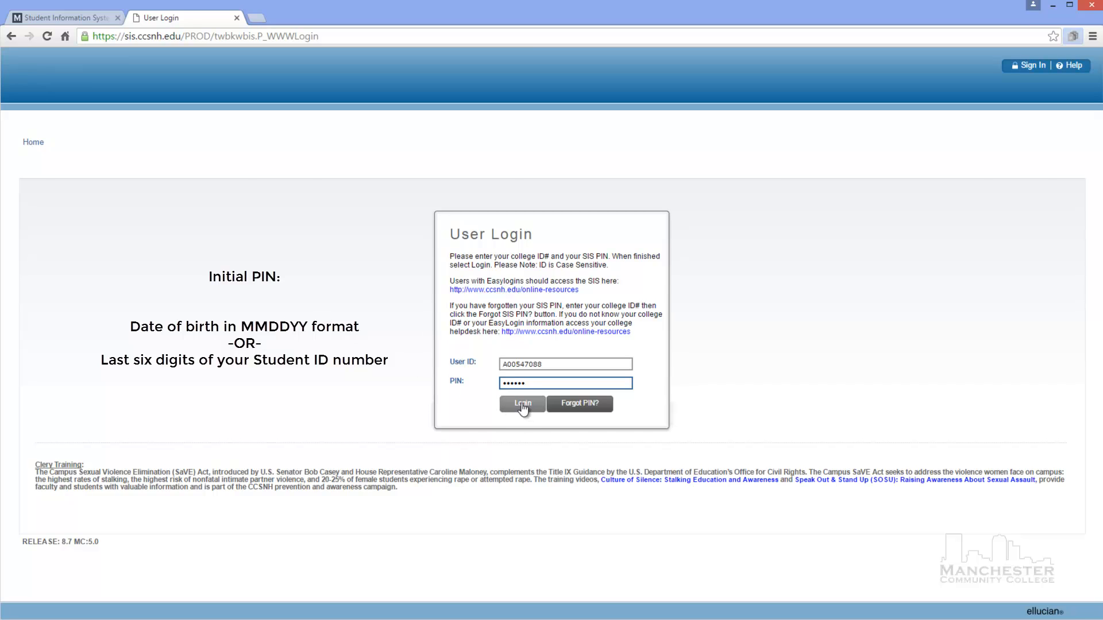
# Submit the login, reaching the expired-PIN change page
pyautogui.click(522, 405)
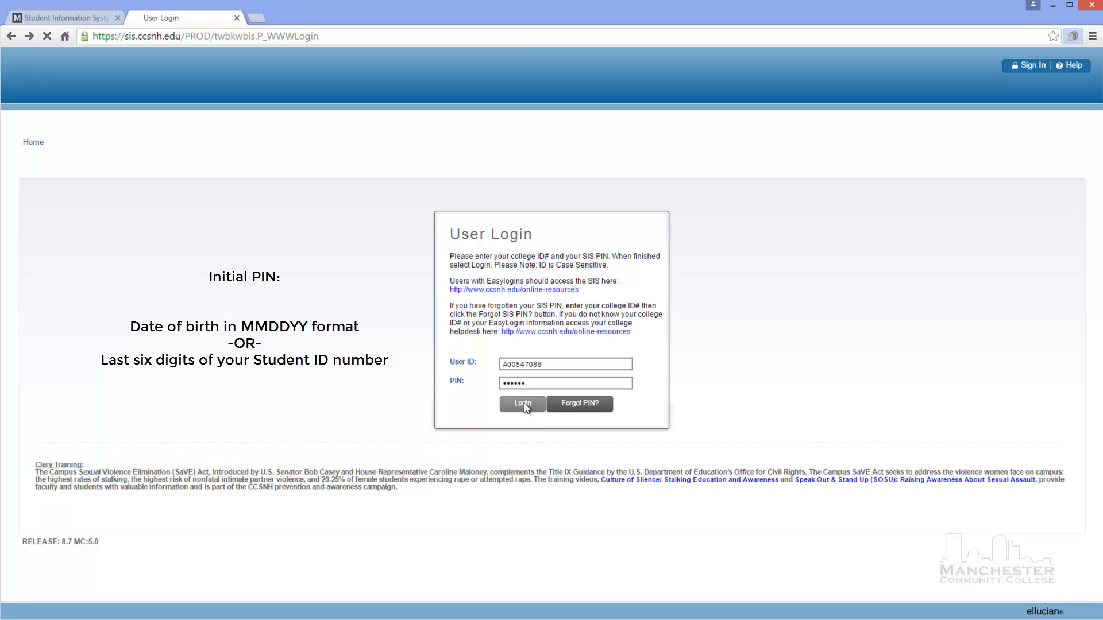
pyautogui.click(521, 403)
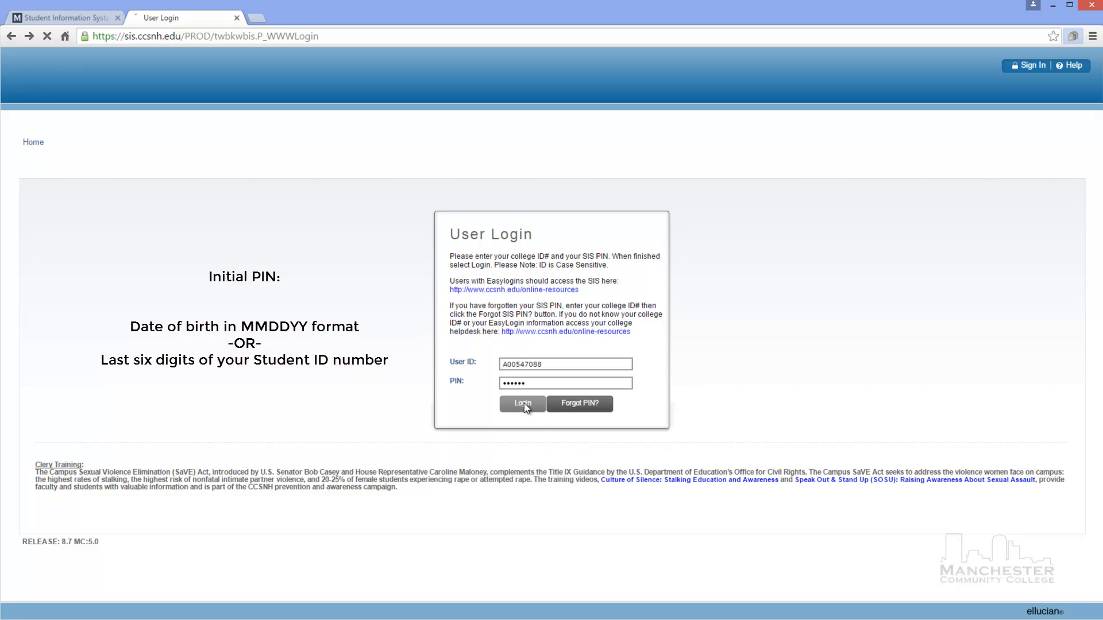
pyautogui.click(522, 404)
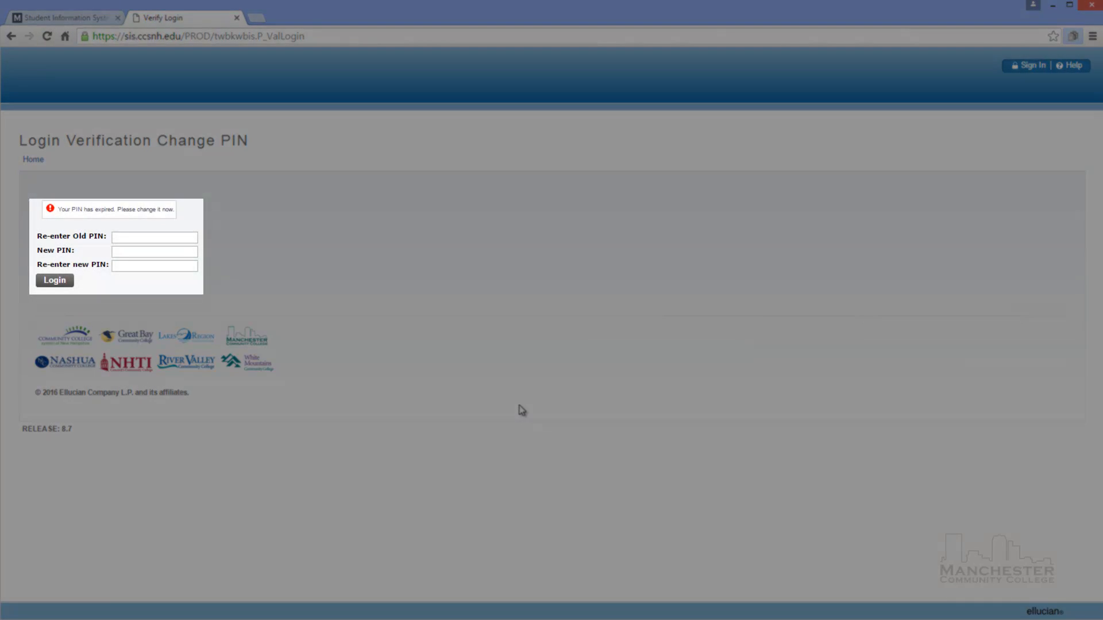
# Re-enter the old PIN, supply a new PIN and submit the change
pyautogui.click(154, 237)
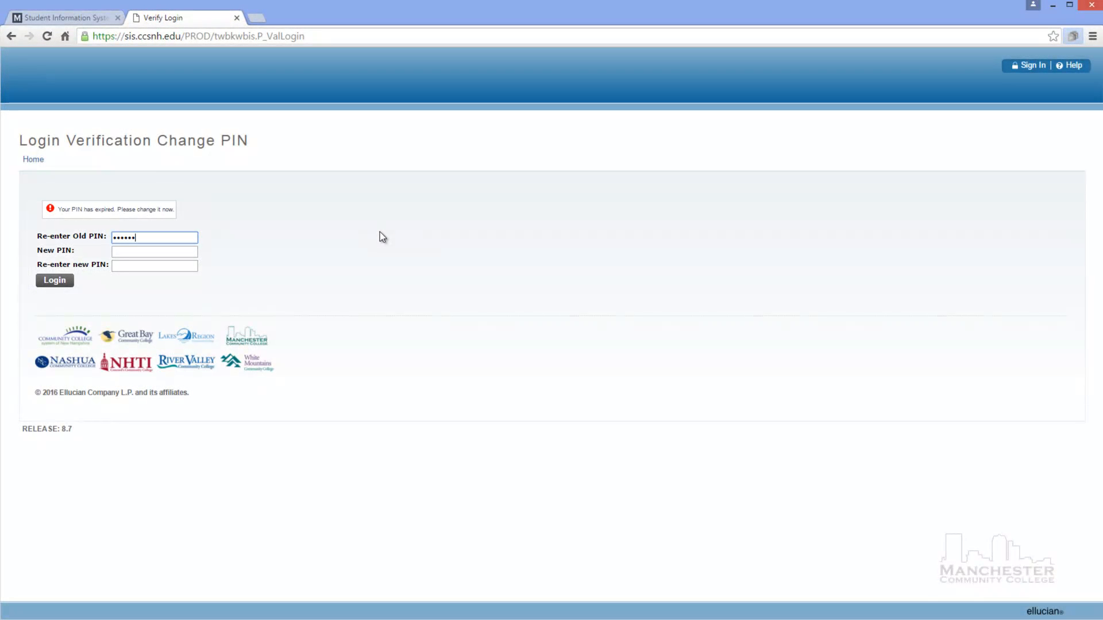
pyautogui.click(154, 252)
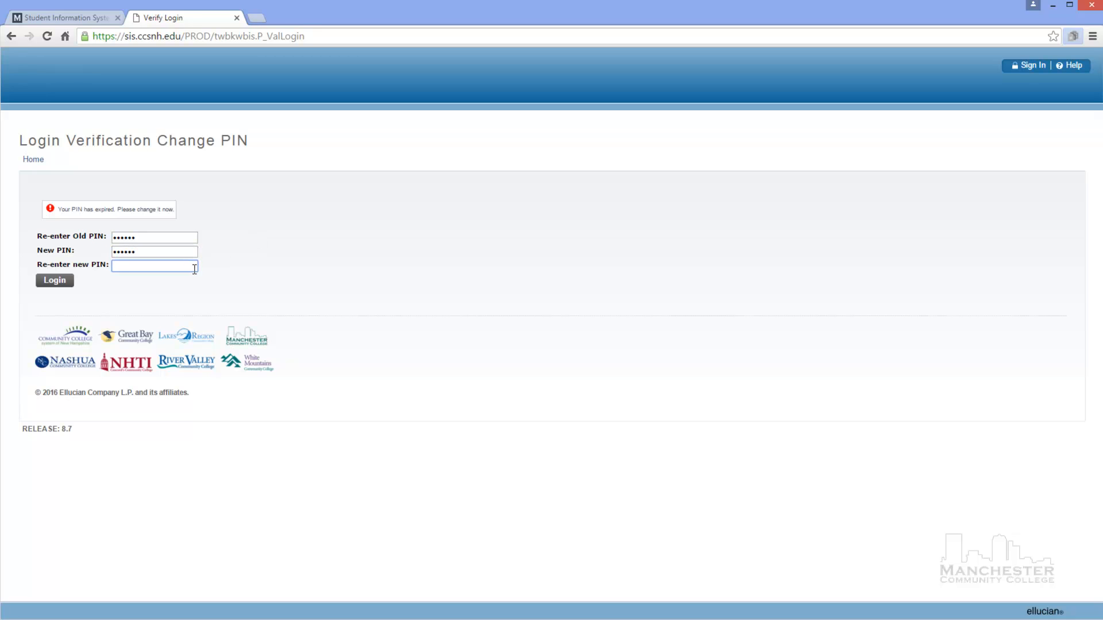
pyautogui.write('••••••')
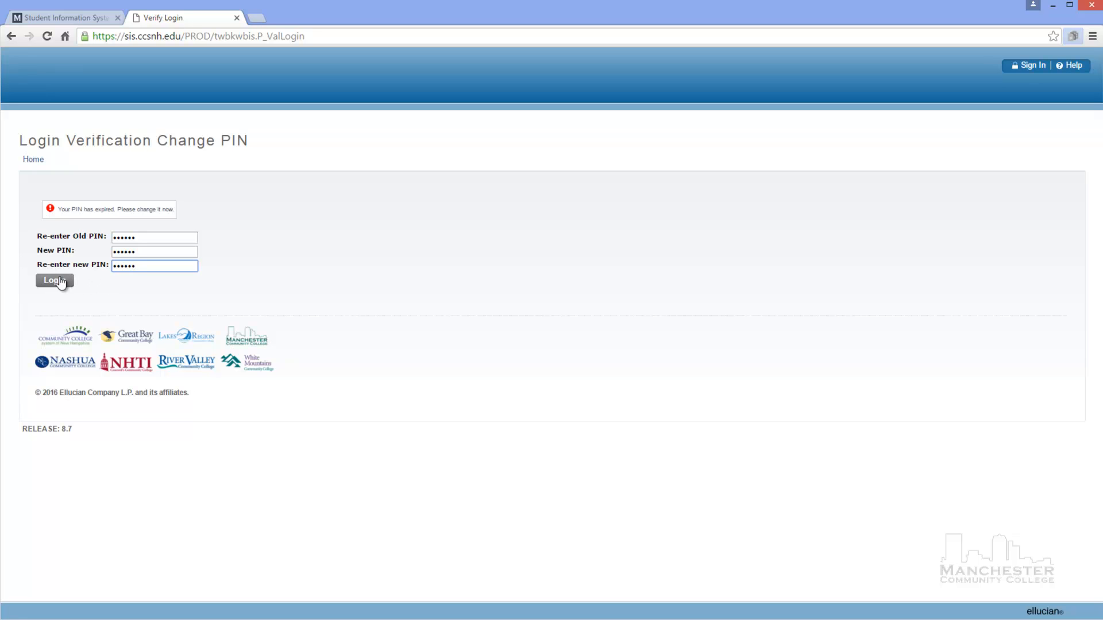
pyautogui.click(54, 280)
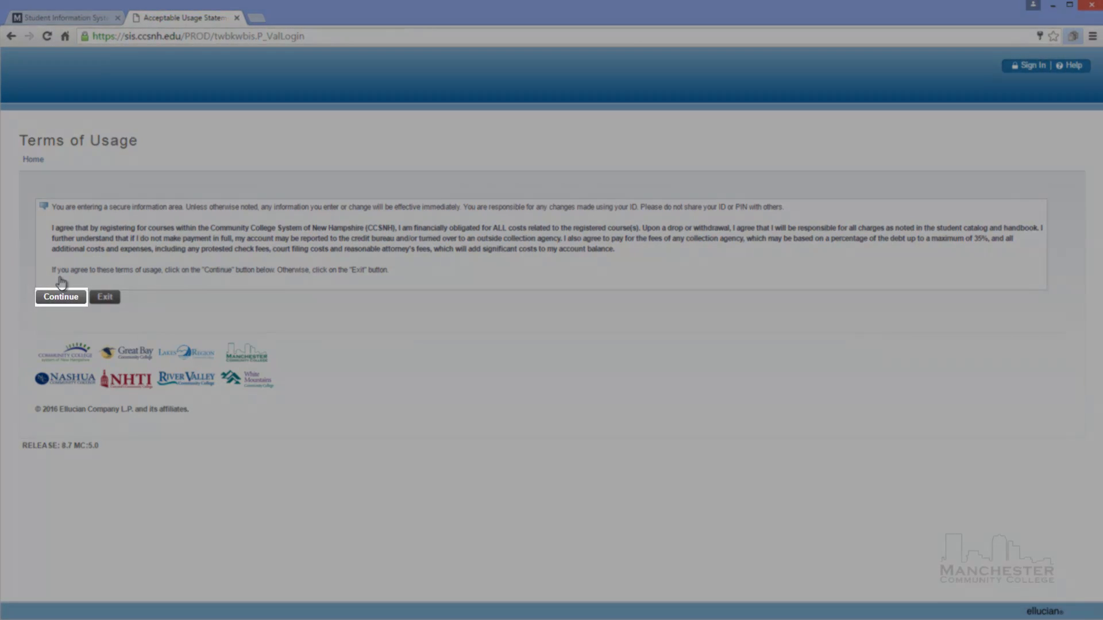
# Accept the terms, confirm the PIN and save the childhood-pet security question and answer
pyautogui.click(60, 297)
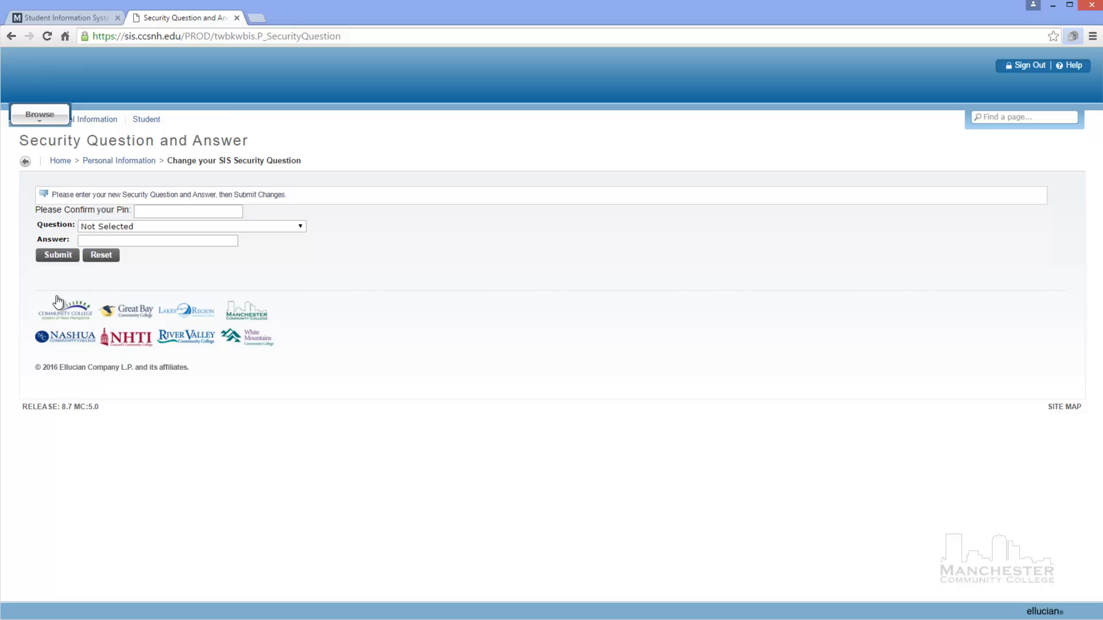
pyautogui.click(188, 211)
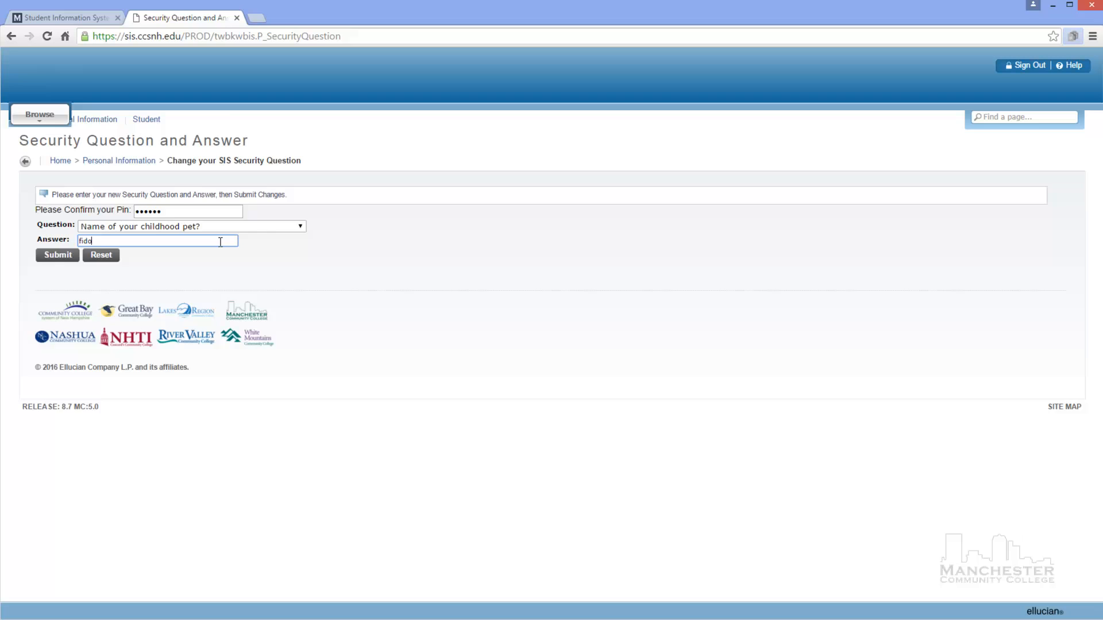
pyautogui.click(58, 255)
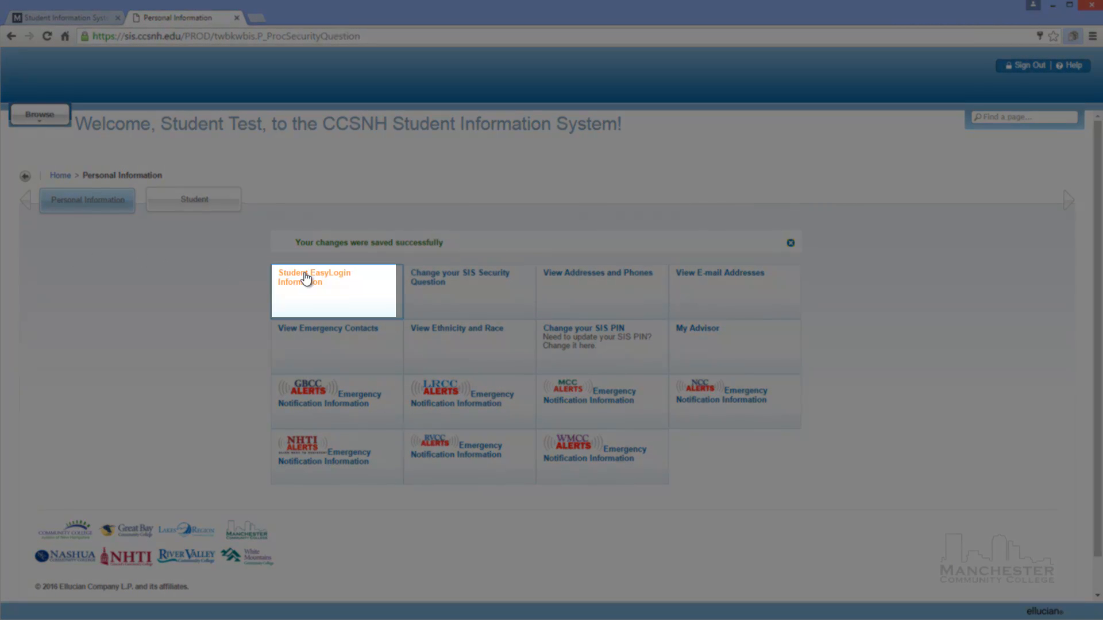
# View EasyLogin information and start signing in to the EasyLogin portal with username 'stes'
pyautogui.click(314, 276)
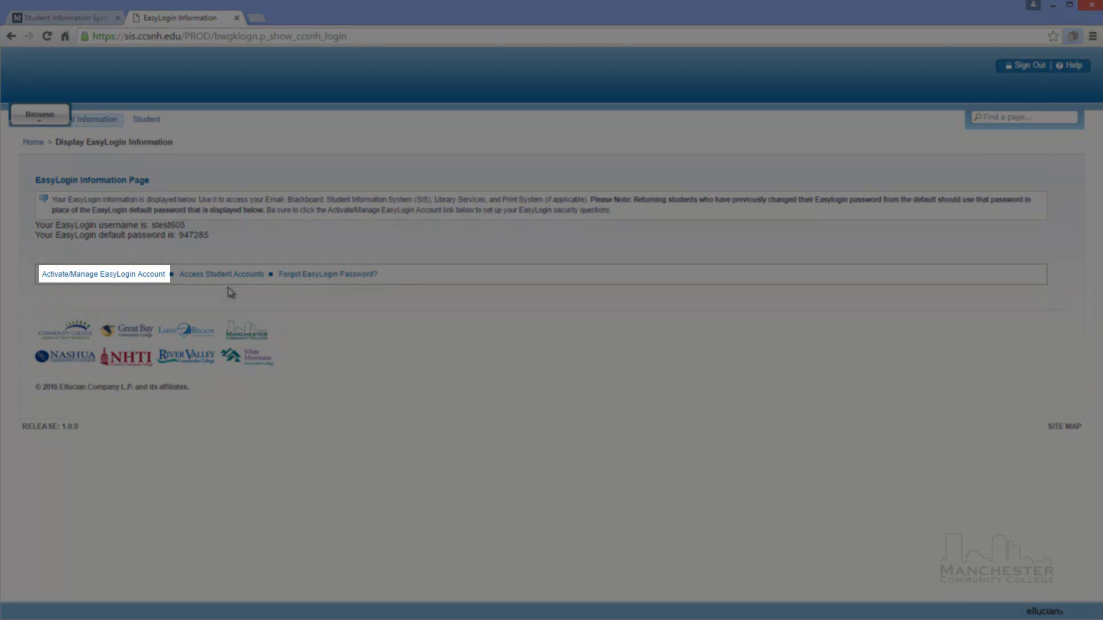
pyautogui.click(103, 273)
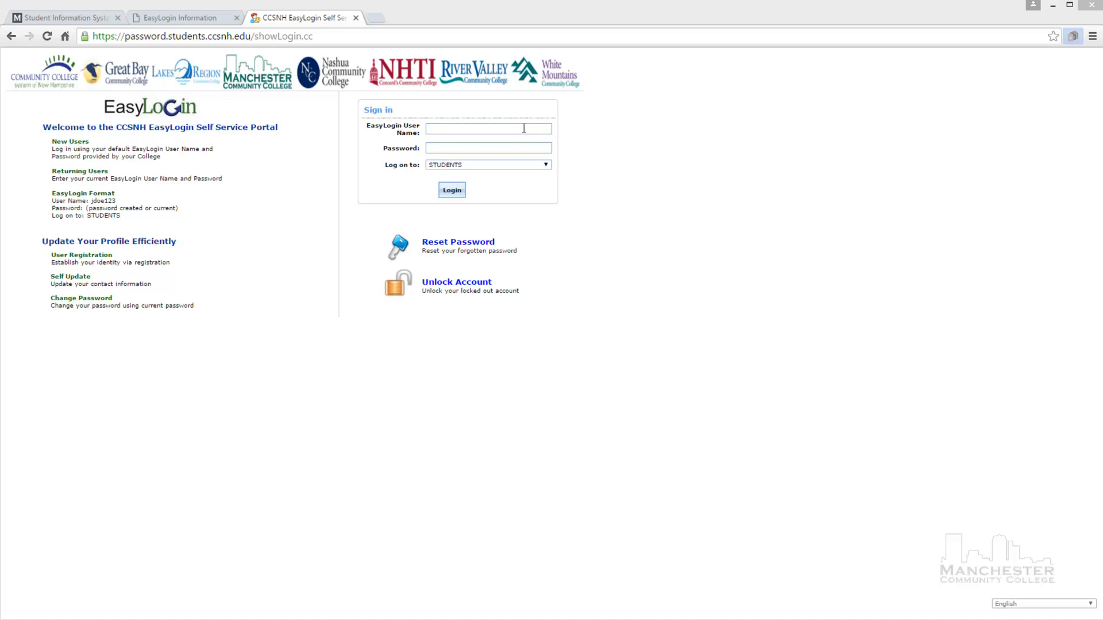
pyautogui.write('stest605')
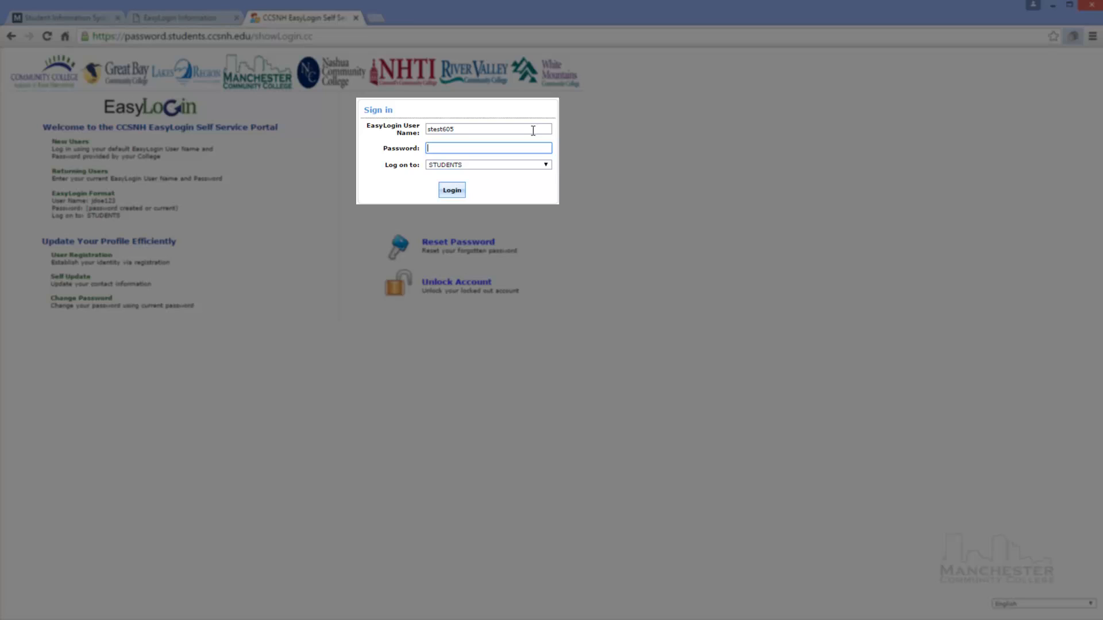
# Sign in and enroll the mother's maiden name and favorite cousin security questions with answers
pyautogui.click(452, 190)
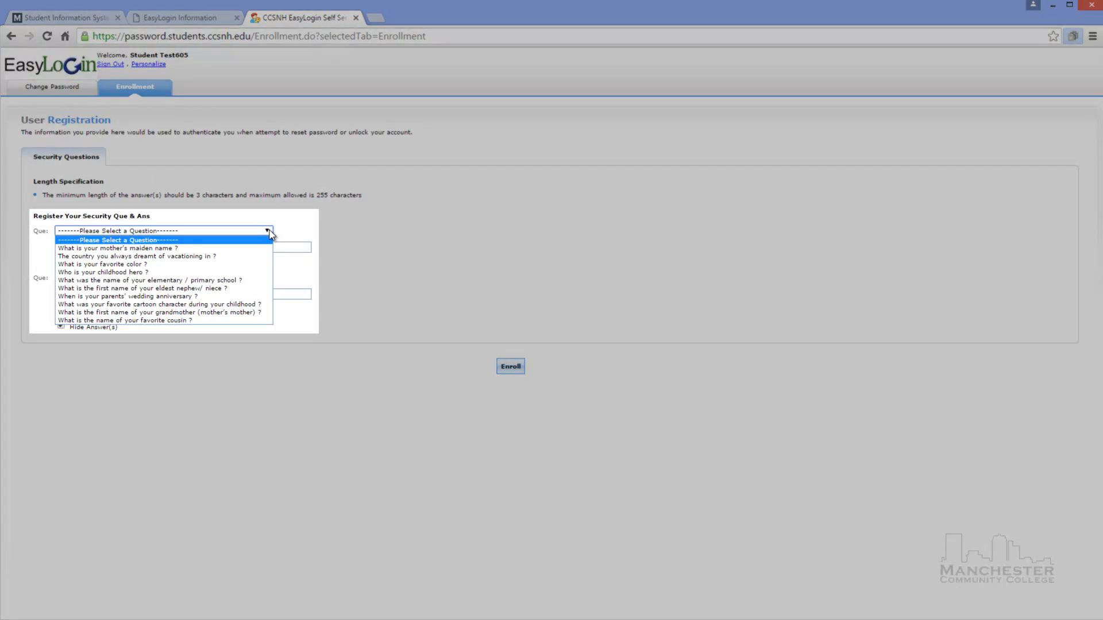
pyautogui.click(117, 248)
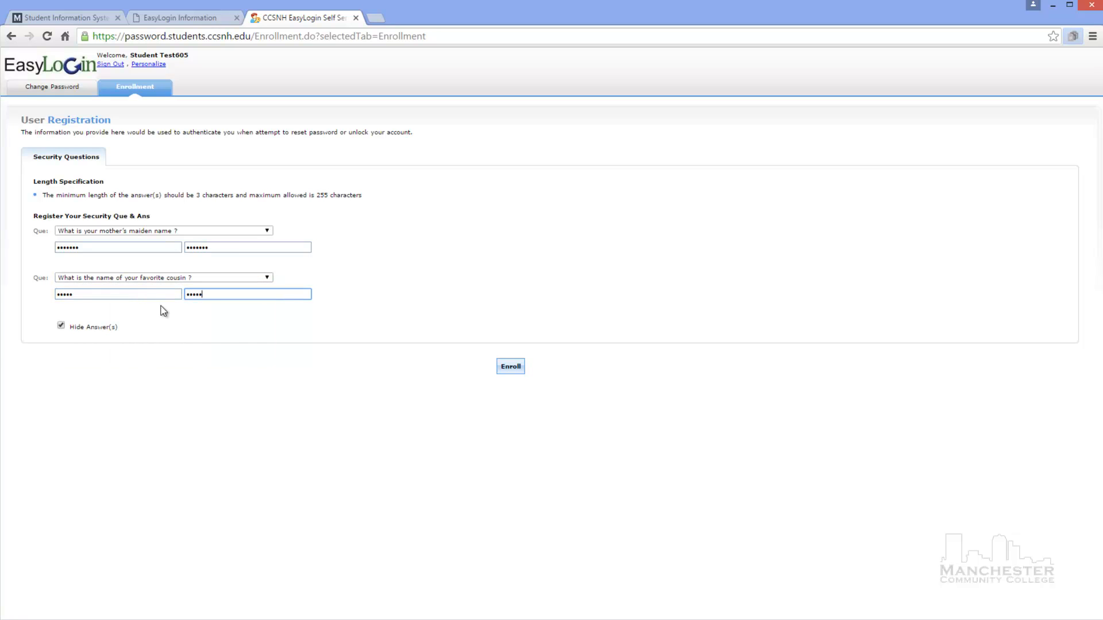
pyautogui.click(510, 367)
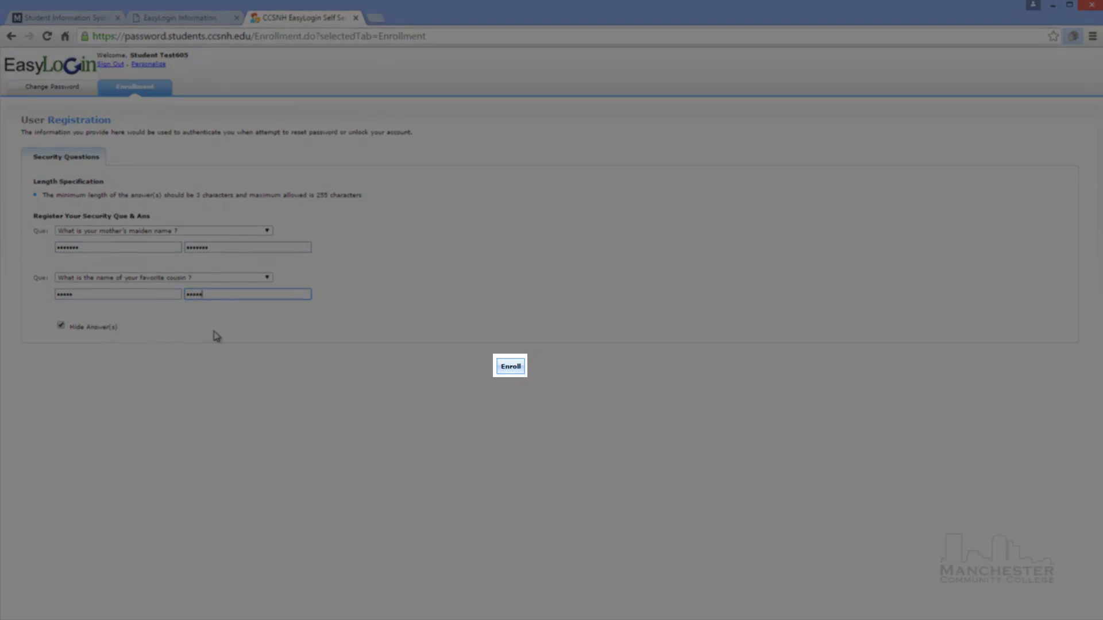
pyautogui.click(510, 366)
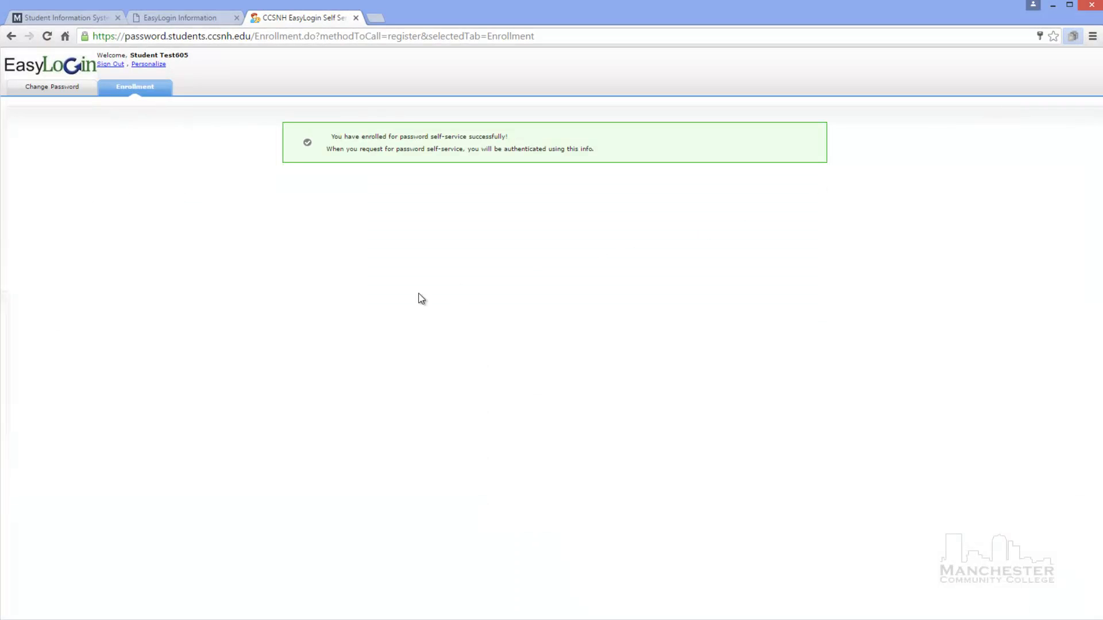
pyautogui.moveTo(409, 310)
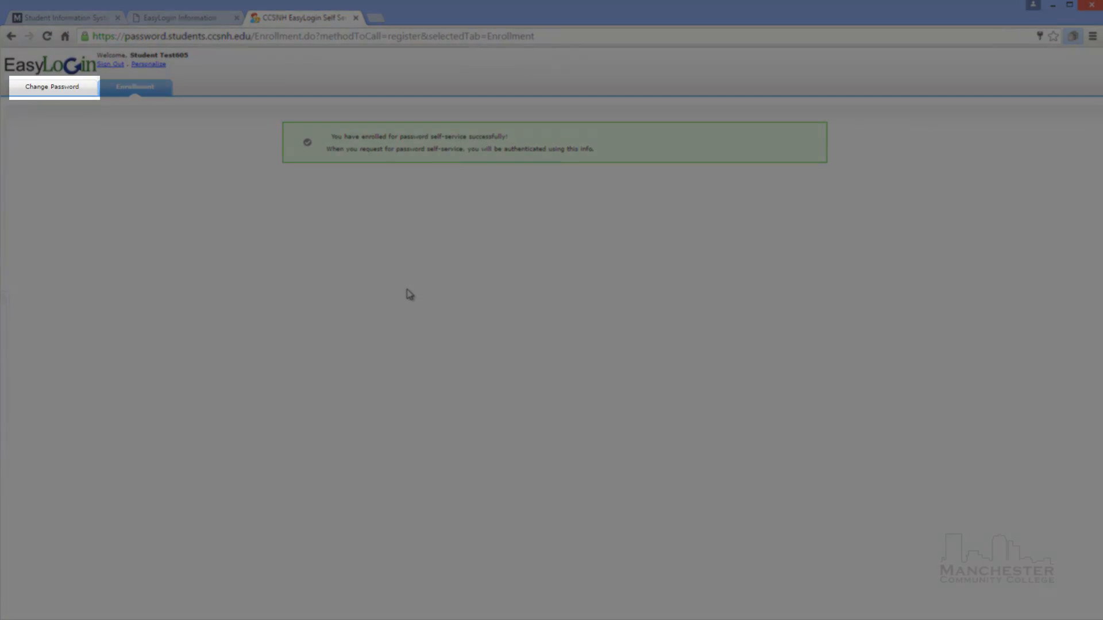
# Enter the old and new EasyLogin passwords and submit the password change
pyautogui.click(52, 87)
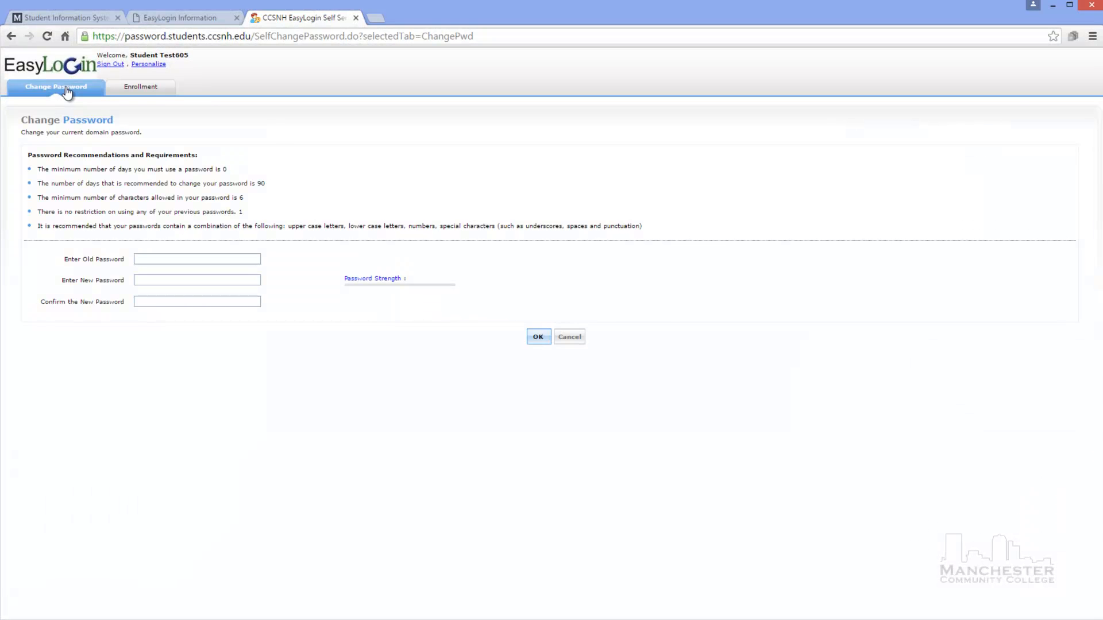
pyautogui.click(198, 260)
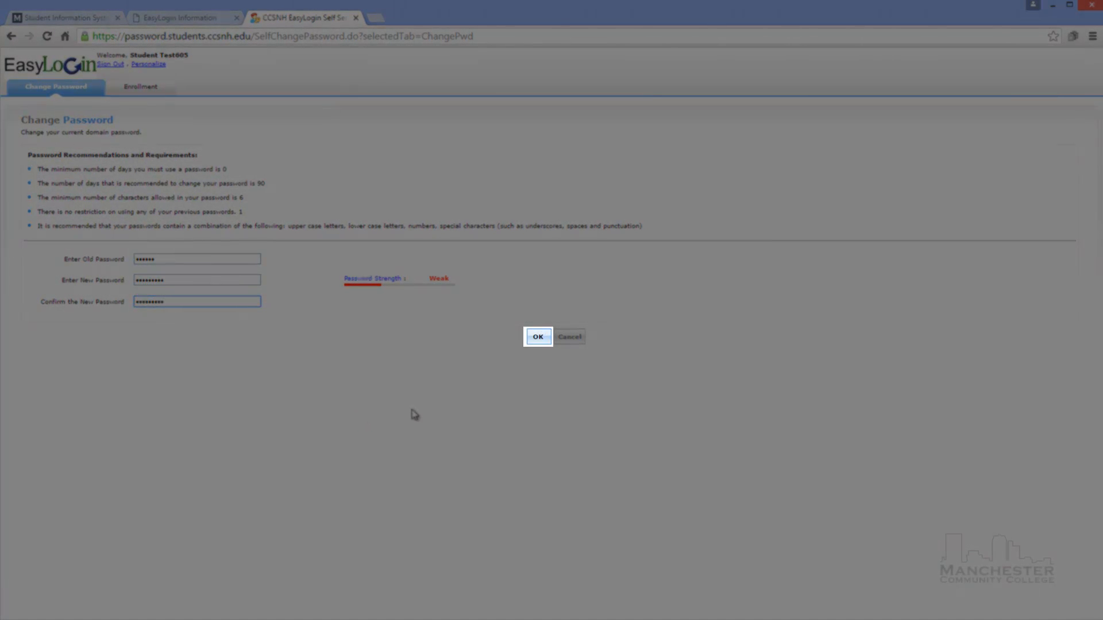
pyautogui.click(538, 337)
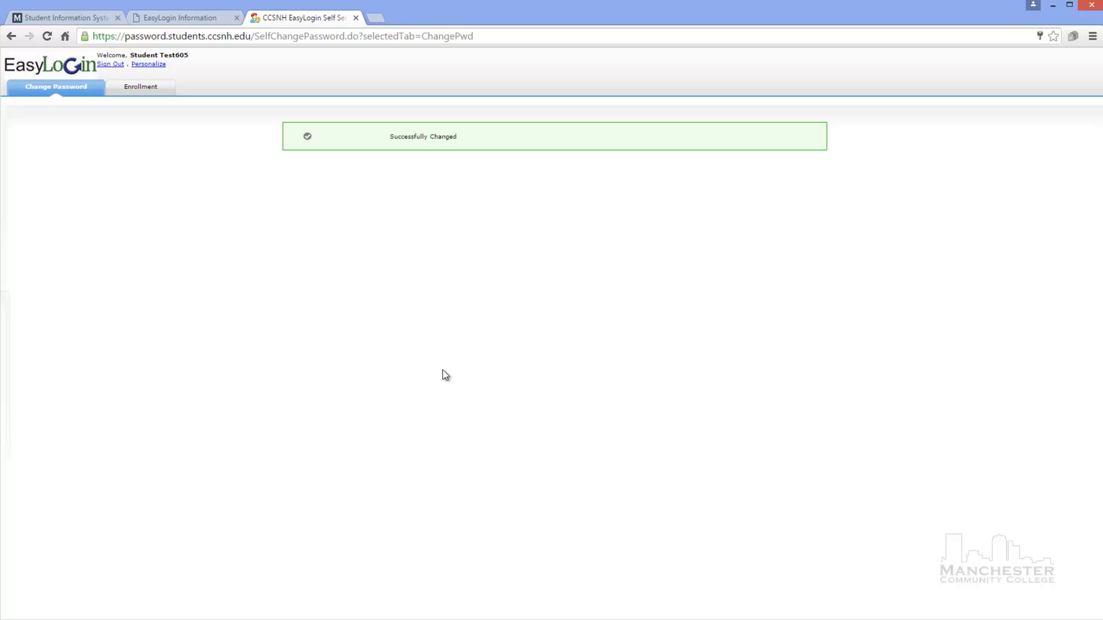